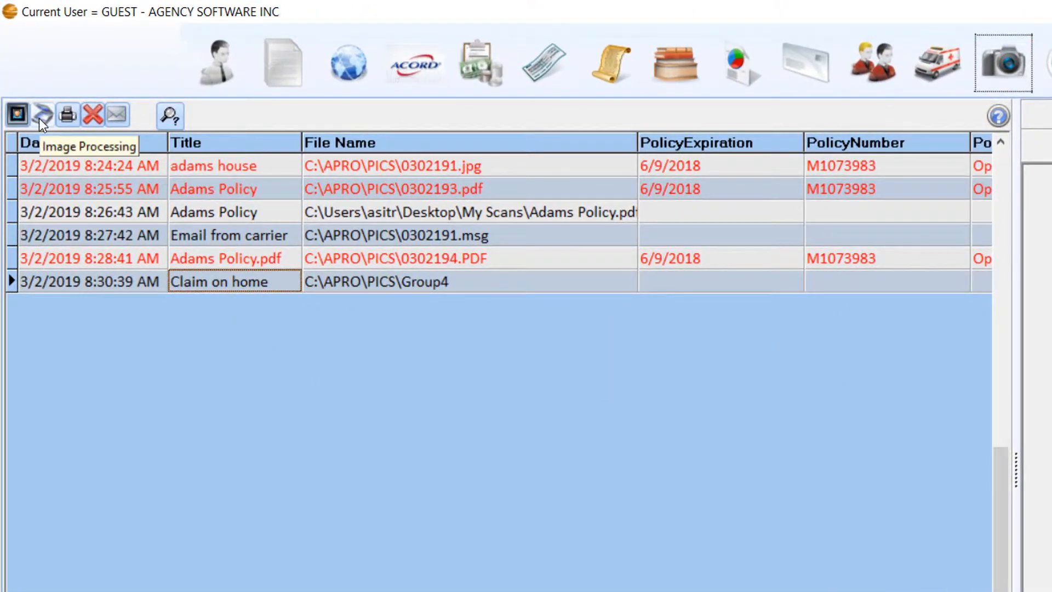
Open the scanner source chooser from the client's images toolbar.
{"action": "left_click", "coordinate": [41, 114]}
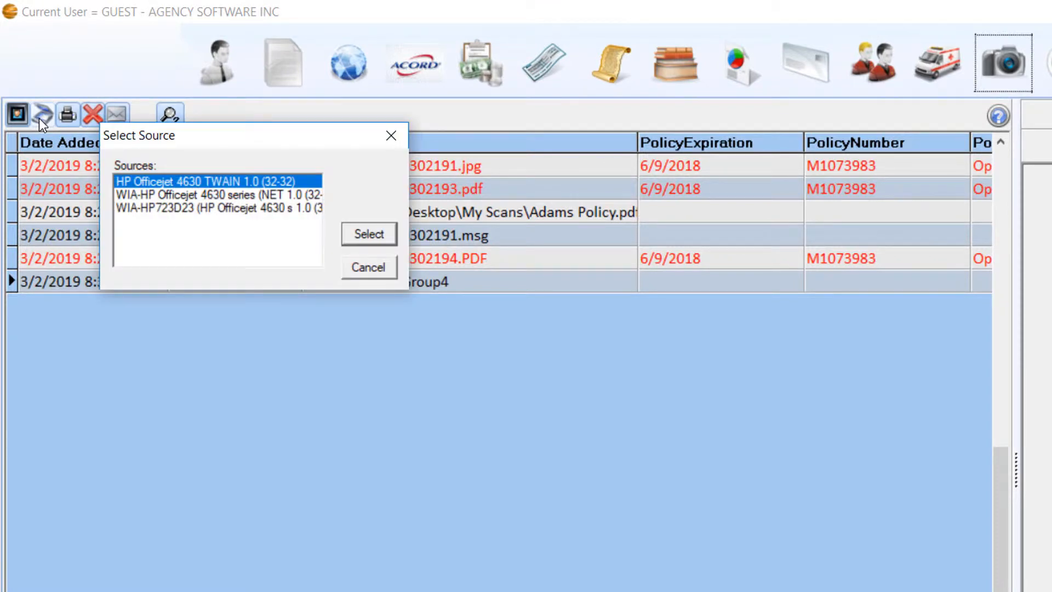
{"action": "mouse_move", "coordinate": [355, 218]}
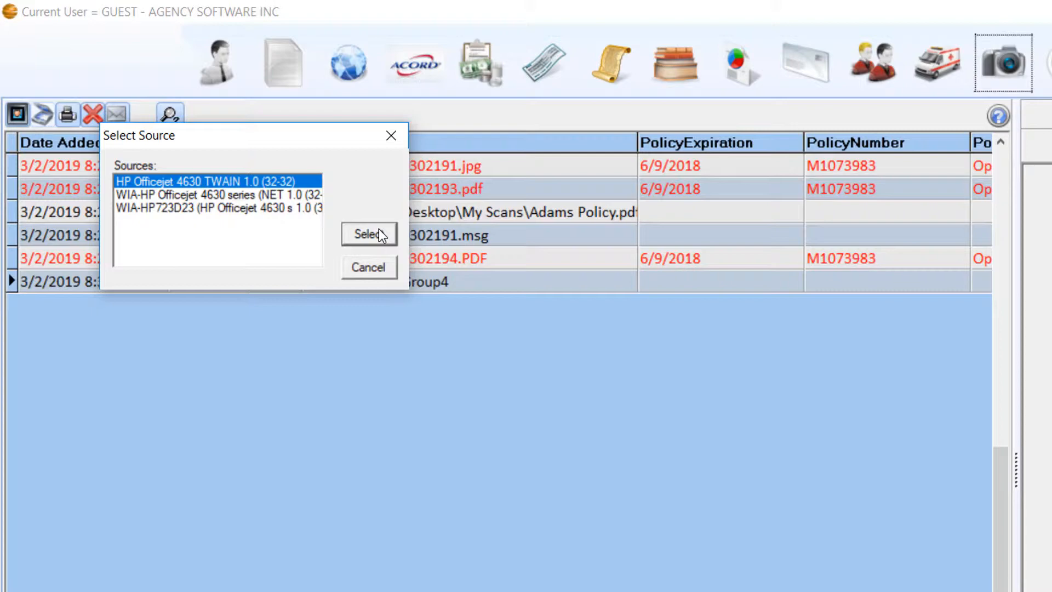
Scan one page as PDF via HP Officejet 4630 TWAIN, titled 'Image from Scanner'.
{"action": "left_click", "coordinate": [368, 234]}
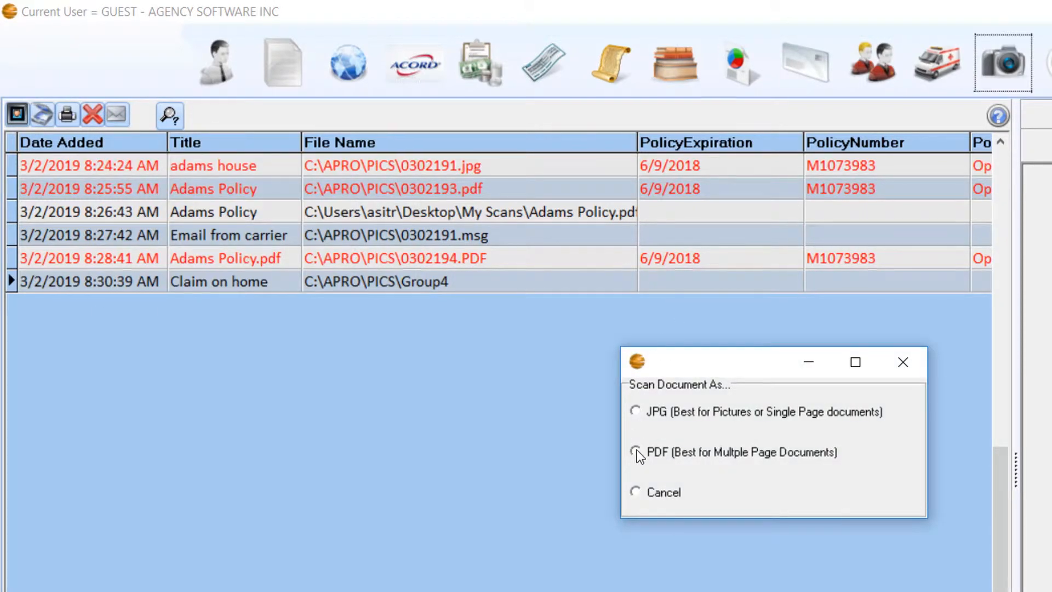
{"action": "left_click", "coordinate": [634, 451]}
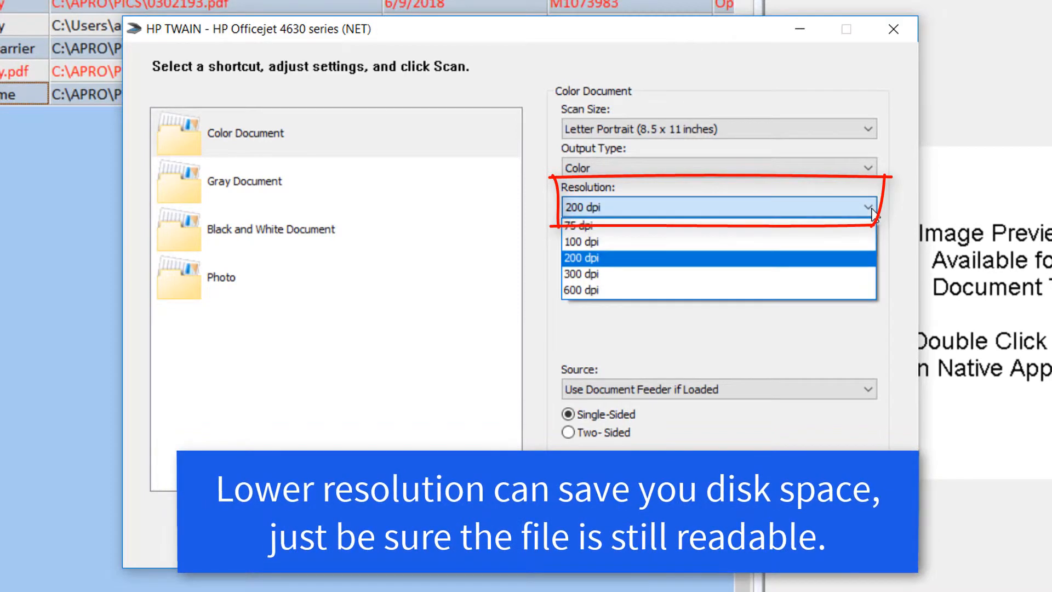
{"action": "left_click", "coordinate": [581, 241]}
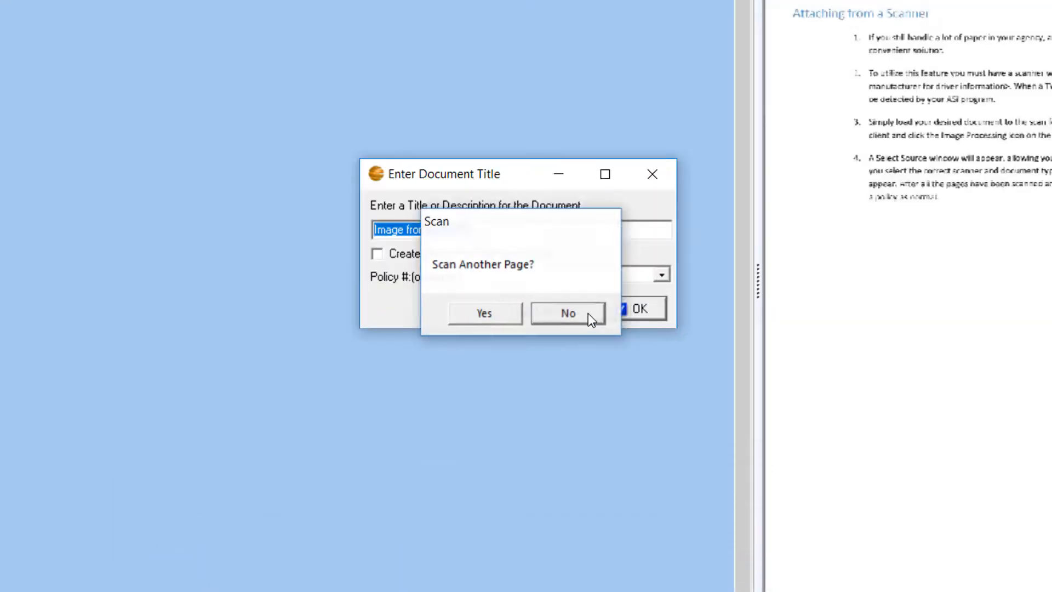
{"action": "left_click", "coordinate": [568, 314]}
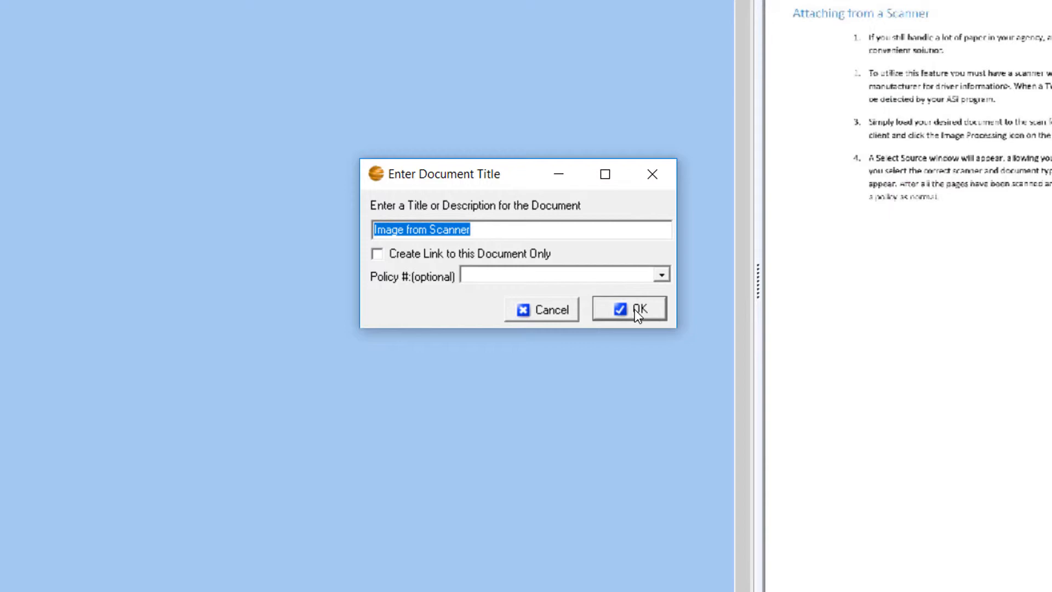
{"action": "left_click", "coordinate": [628, 309]}
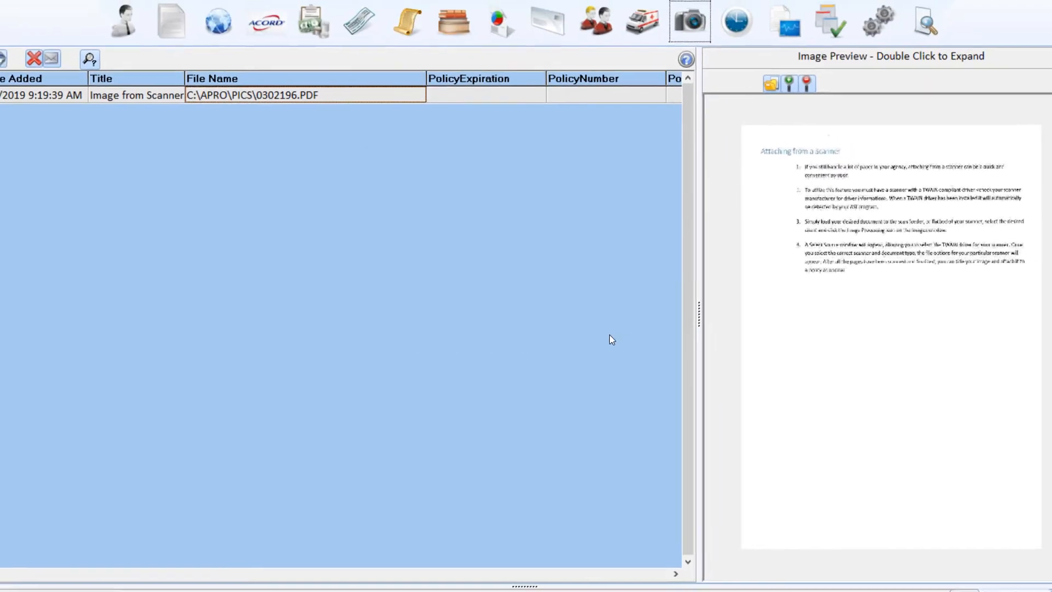